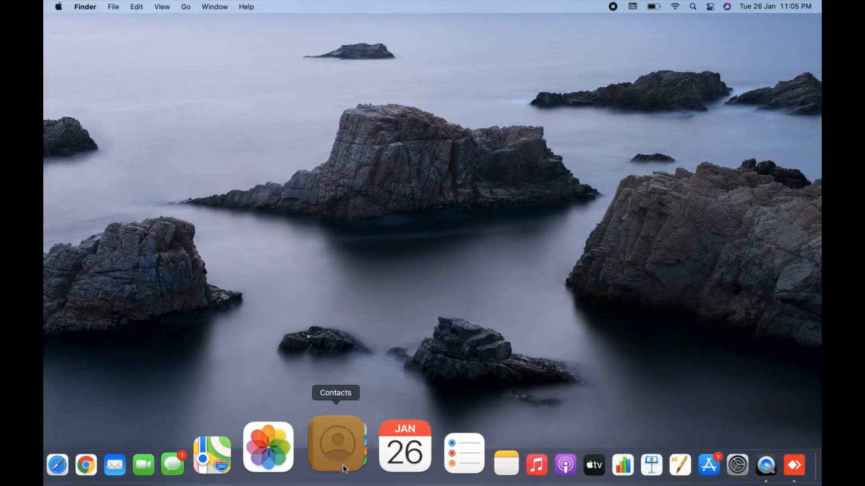
{"action": "mouse_move", "coordinate": [167, 456]}
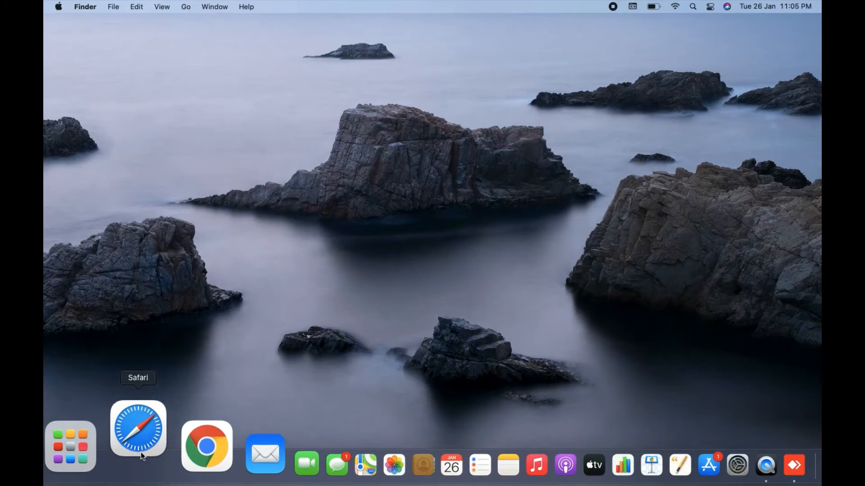
Launch Safari from the Dock to show its start page
{"action": "left_click", "coordinate": [138, 445]}
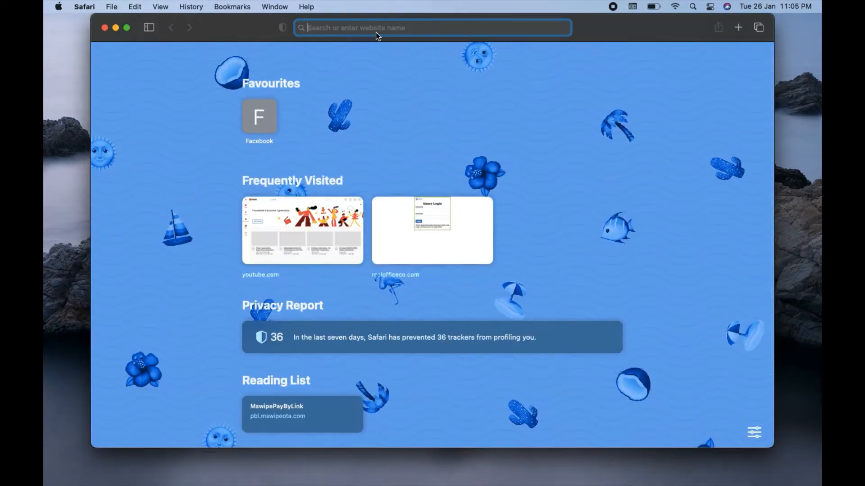
Load grammarly.com, whose homepage offers the free Grammarly add-on for Safari
{"action": "type", "text": "grammarly.com"}
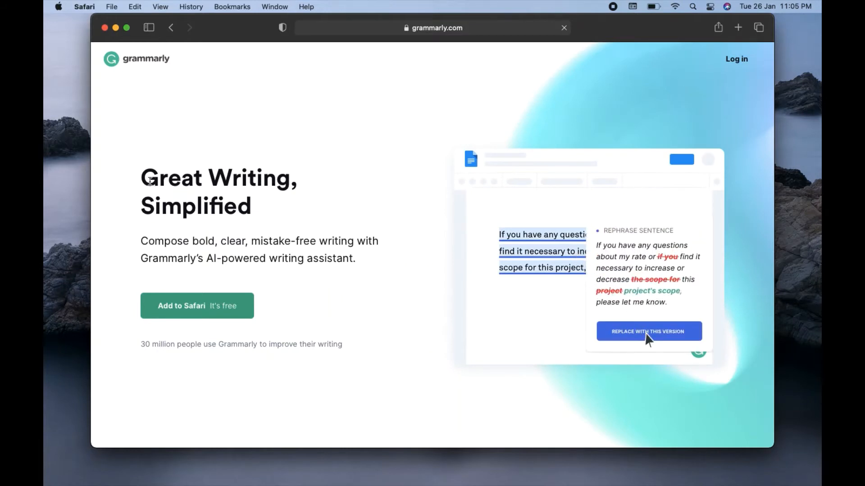
{"action": "left_click", "coordinate": [649, 332]}
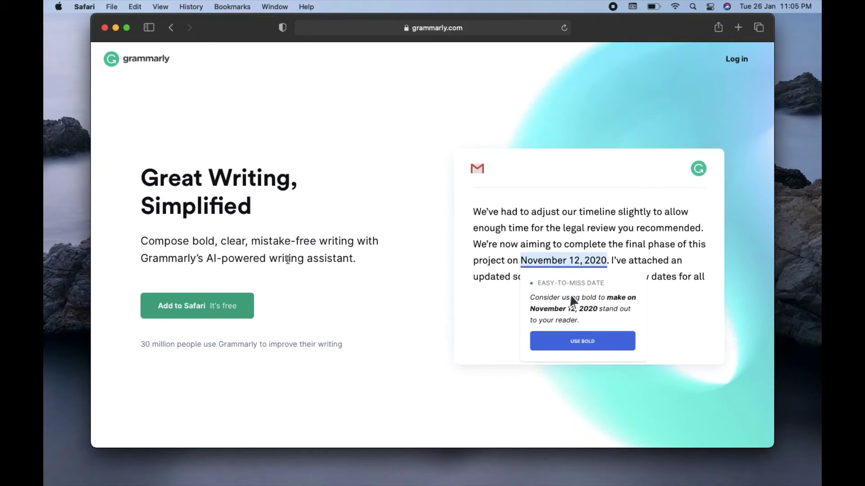
{"action": "left_click", "coordinate": [581, 340]}
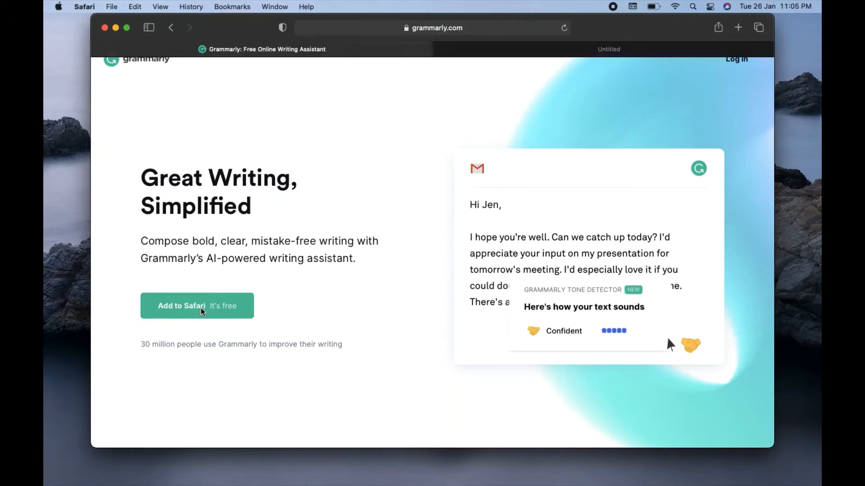
Follow 'Add to Safari' through Apple's preview page to the Grammarly for Safari App Store listing
{"action": "left_click", "coordinate": [197, 306]}
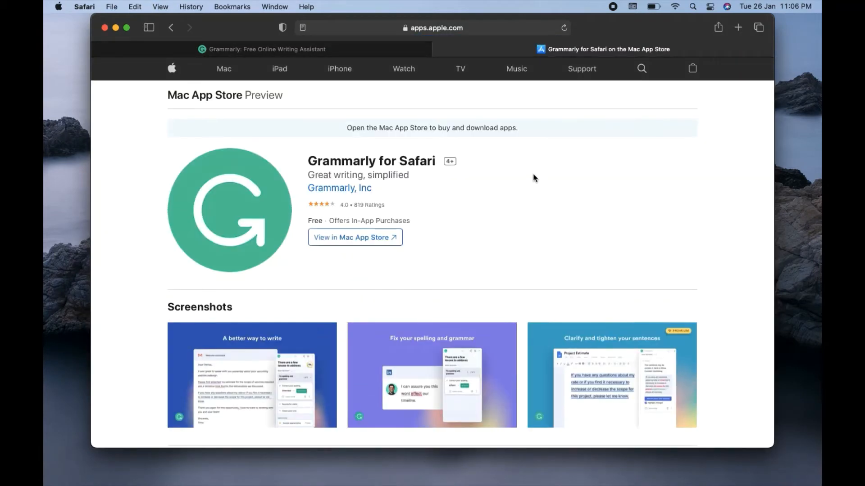
{"action": "left_click", "coordinate": [355, 238]}
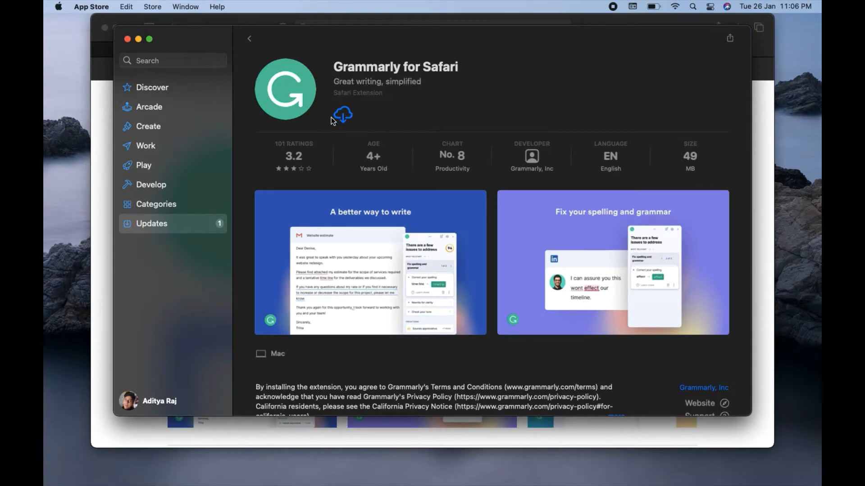
{"action": "mouse_move", "coordinate": [348, 115]}
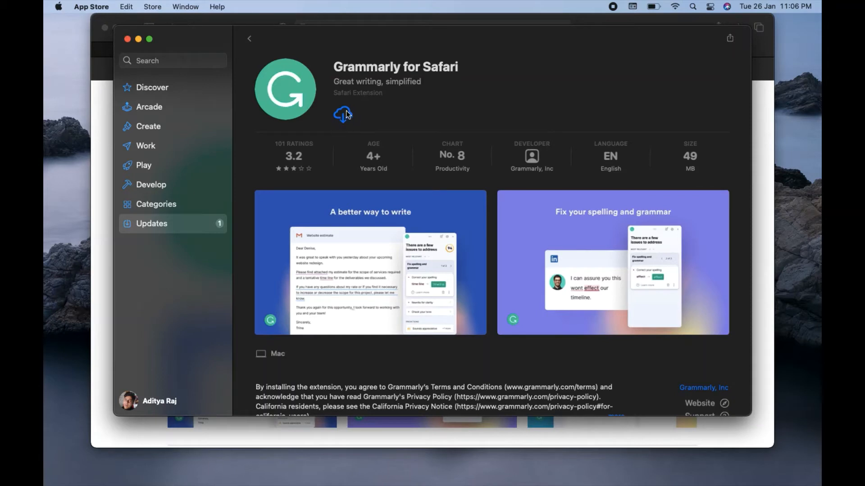
{"action": "mouse_move", "coordinate": [357, 116]}
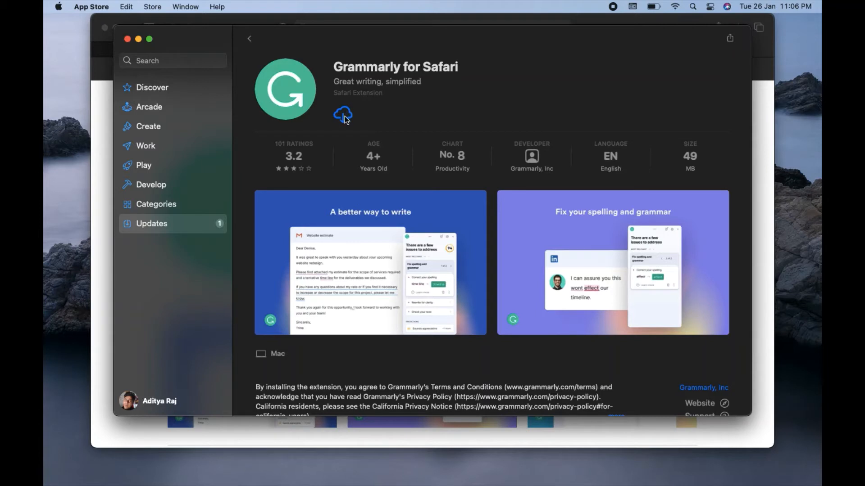
Download and install Grammarly for Safari from its App Store page
{"action": "left_click", "coordinate": [342, 113]}
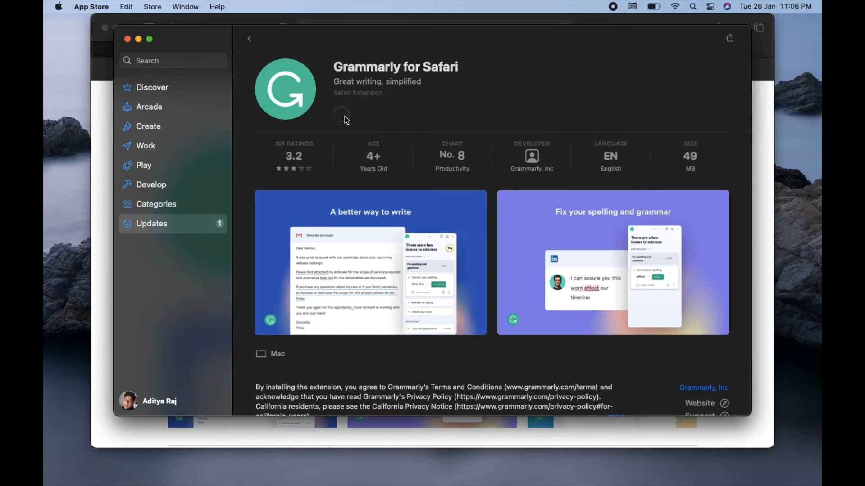
{"action": "left_click", "coordinate": [340, 114]}
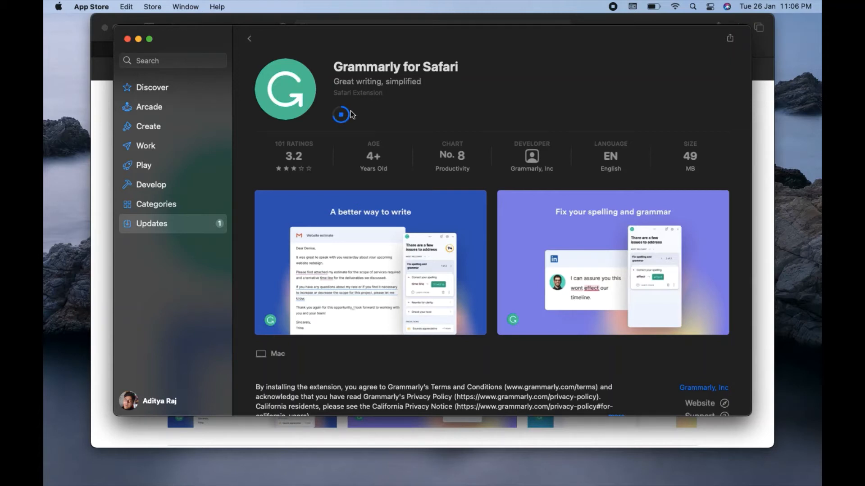
{"action": "mouse_move", "coordinate": [408, 107]}
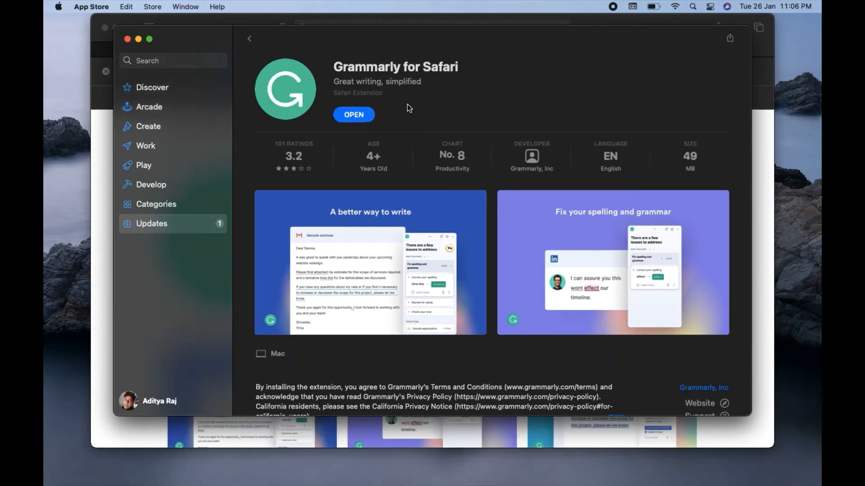
{"action": "mouse_move", "coordinate": [383, 122]}
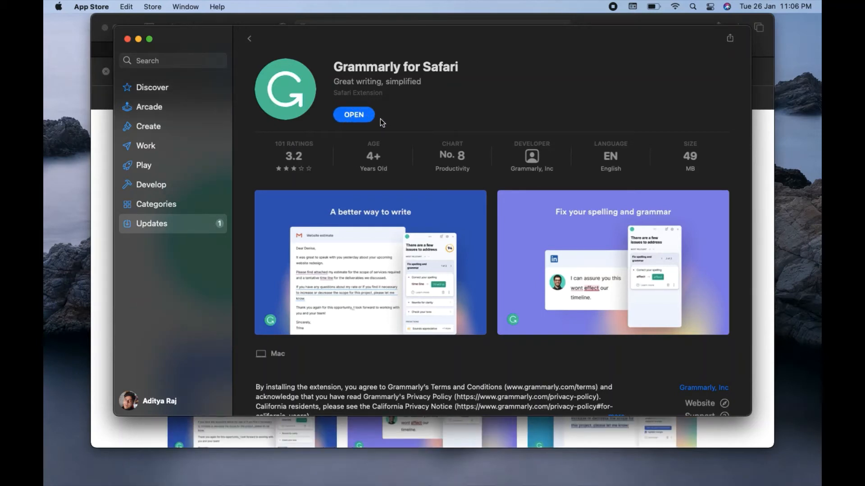
Launch Grammarly for Safari and follow its setup prompt to Safari's Extensions preferences
{"action": "left_click", "coordinate": [354, 115]}
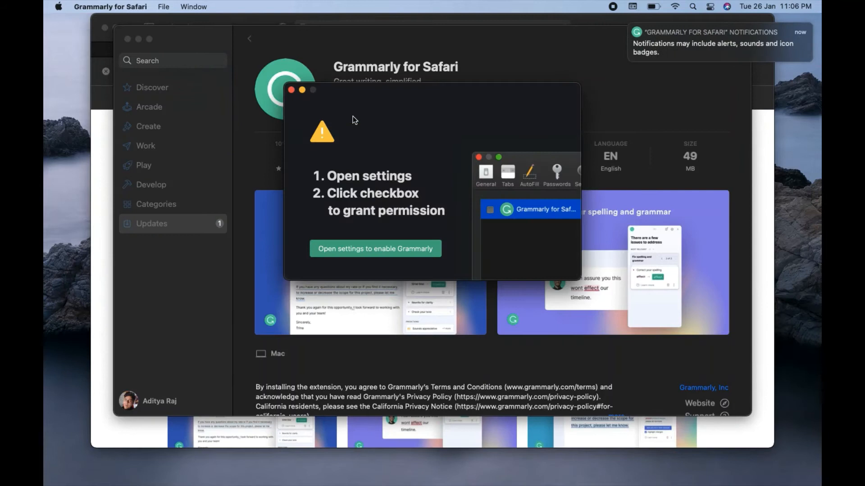
{"action": "left_click", "coordinate": [490, 210]}
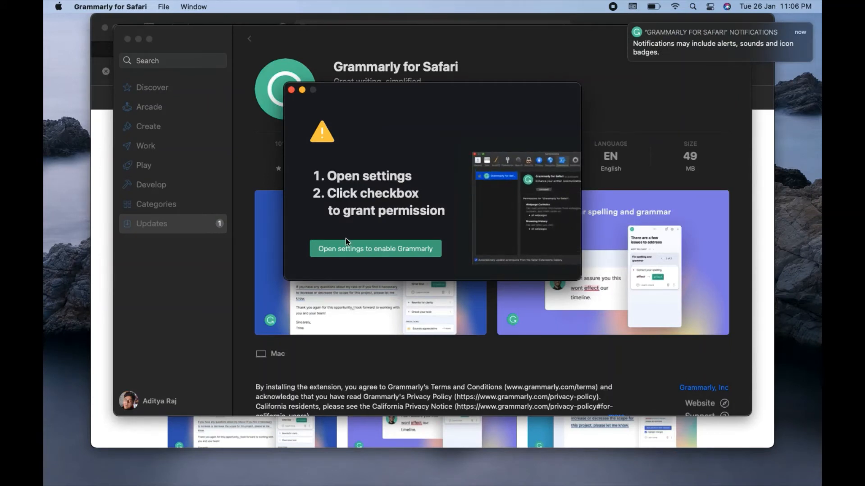
{"action": "left_click", "coordinate": [375, 249]}
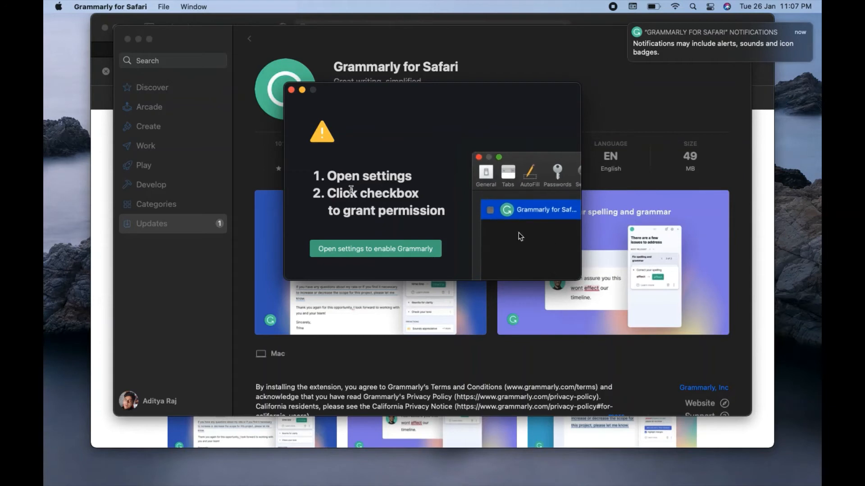
{"action": "left_click", "coordinate": [490, 209]}
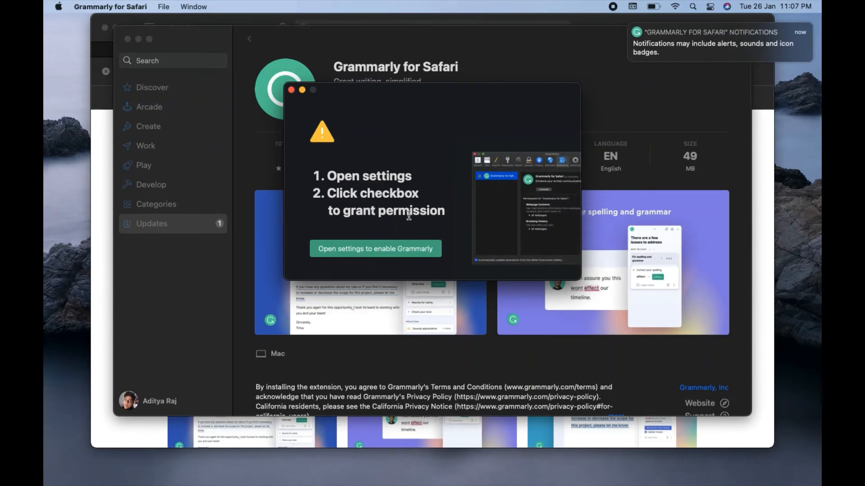
{"action": "left_click", "coordinate": [375, 249]}
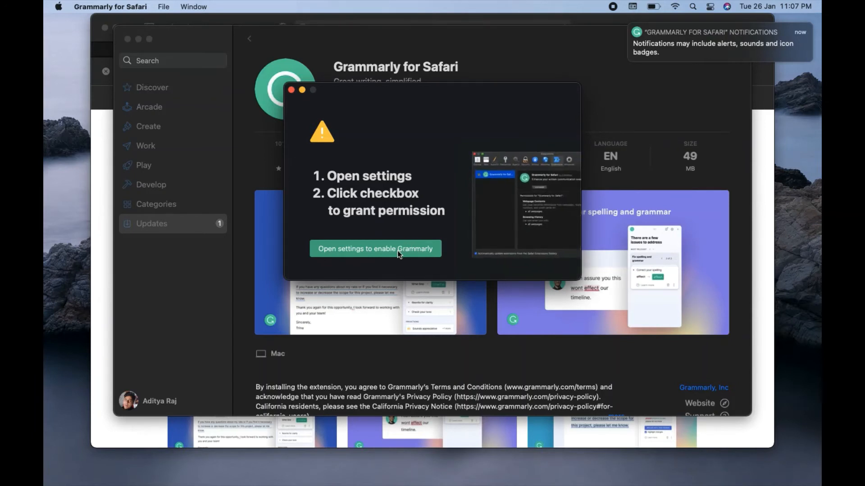
{"action": "left_click", "coordinate": [375, 249]}
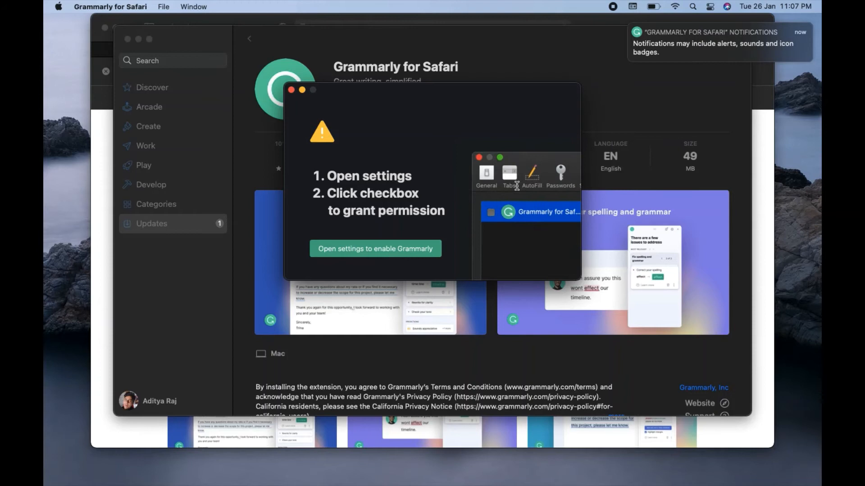
{"action": "left_click", "coordinate": [491, 212]}
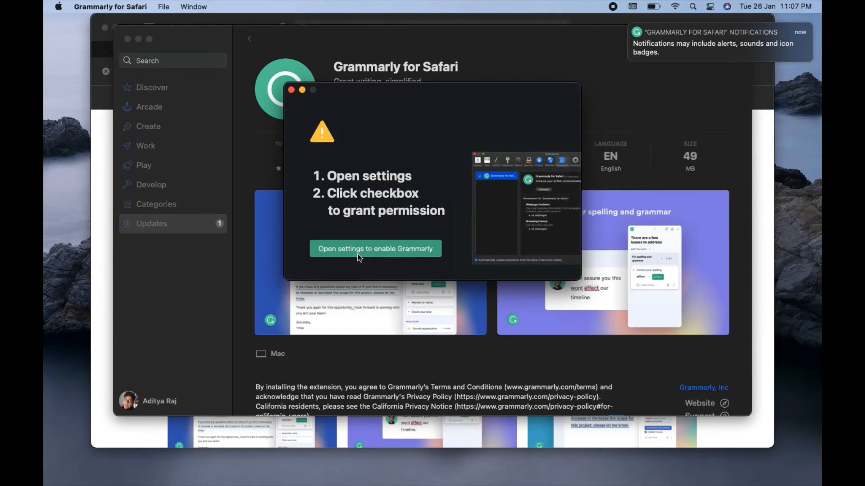
{"action": "left_click", "coordinate": [375, 249]}
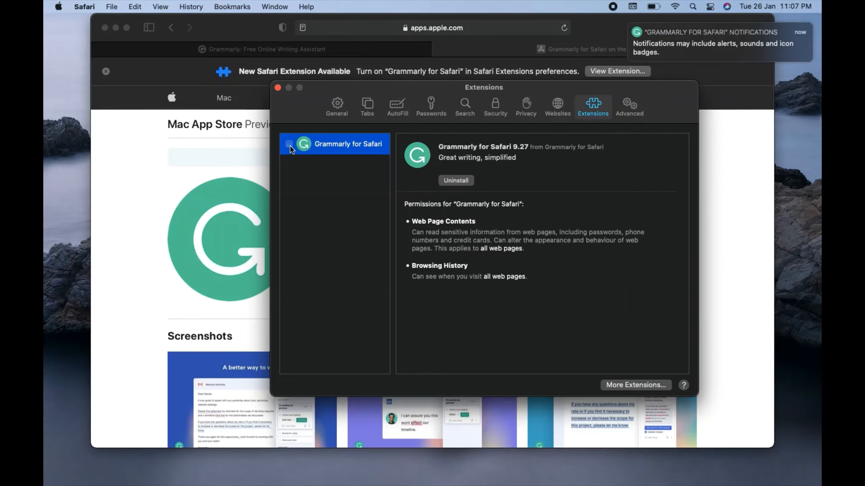
Enable the Grammarly for Safari extension and confirm Turn On in the prompt
{"action": "left_click", "coordinate": [290, 144]}
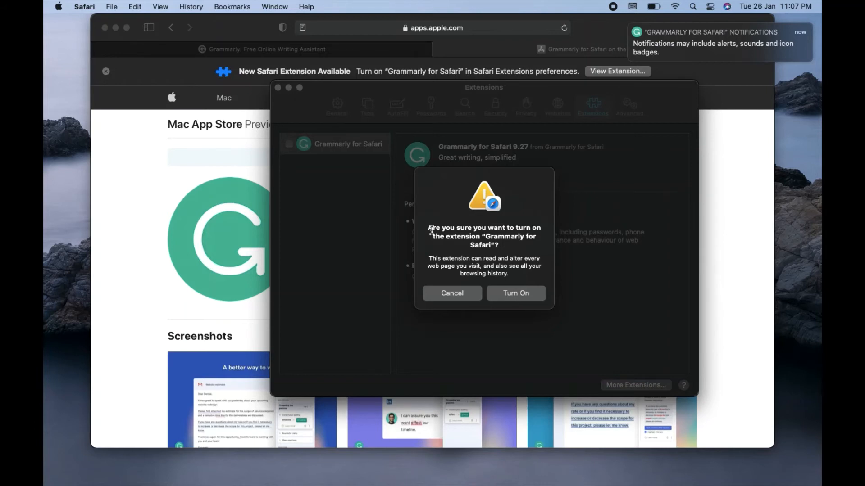
{"action": "mouse_move", "coordinate": [439, 234]}
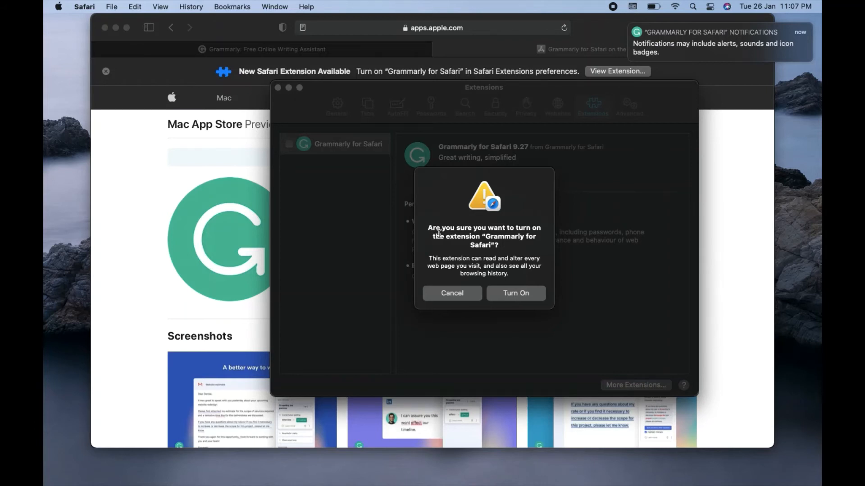
{"action": "mouse_move", "coordinate": [492, 237]}
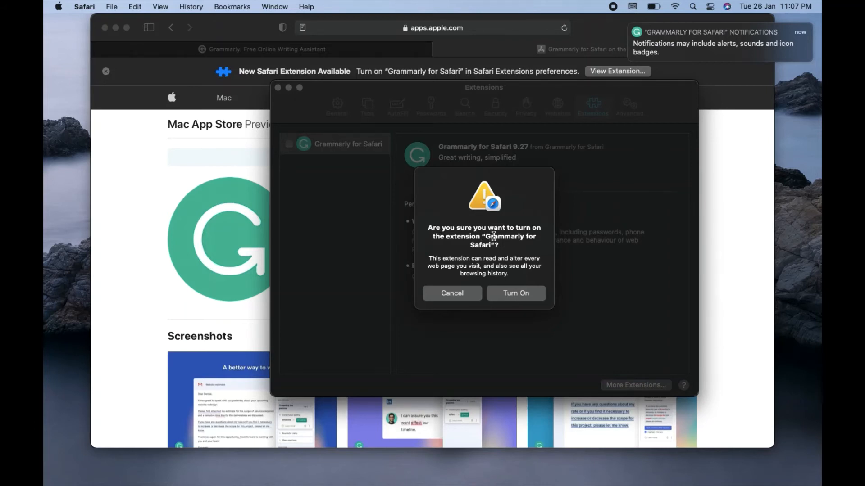
{"action": "mouse_move", "coordinate": [510, 238]}
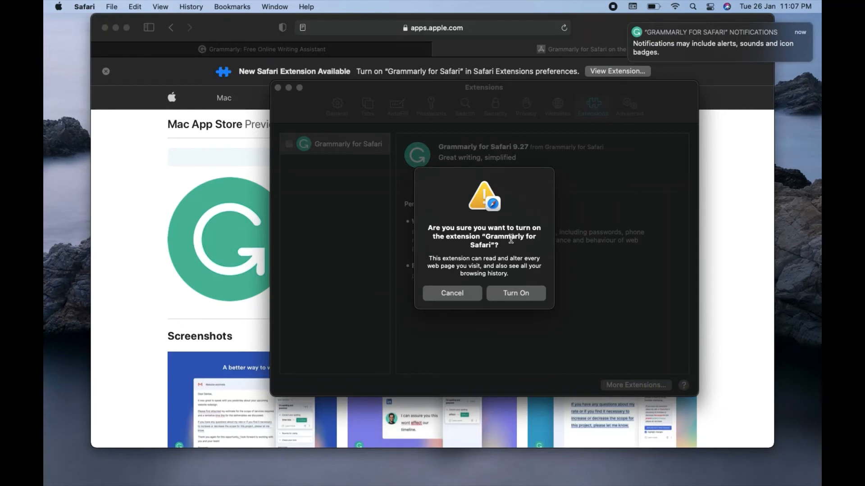
{"action": "mouse_move", "coordinate": [509, 254]}
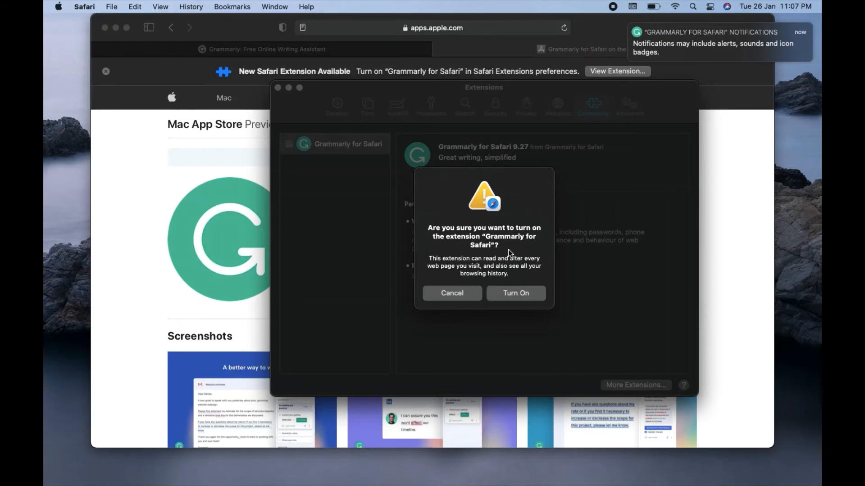
{"action": "left_click", "coordinate": [516, 293]}
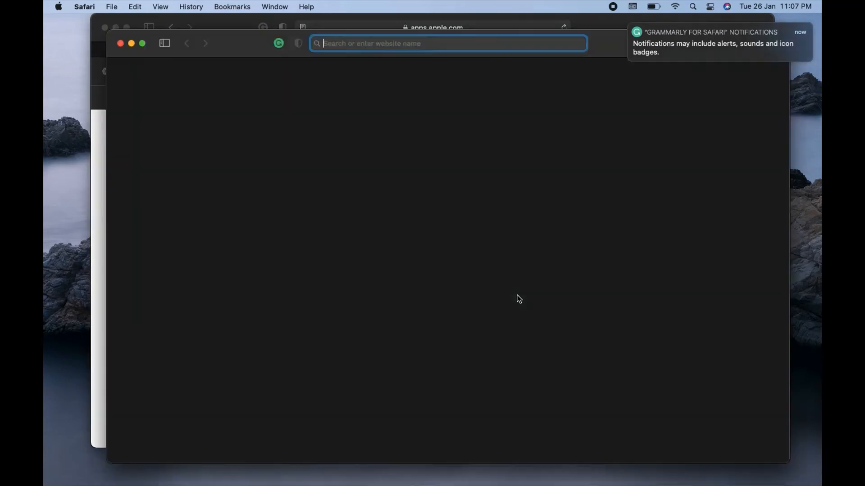
Load grammarly.com in the new window, reaching its Sign In page
{"action": "type", "text": "grammarly.com"}
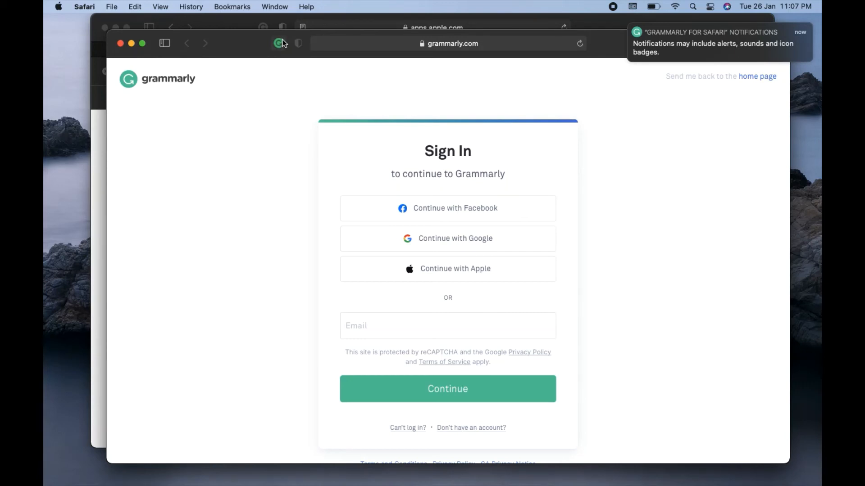
{"action": "left_click", "coordinate": [277, 43]}
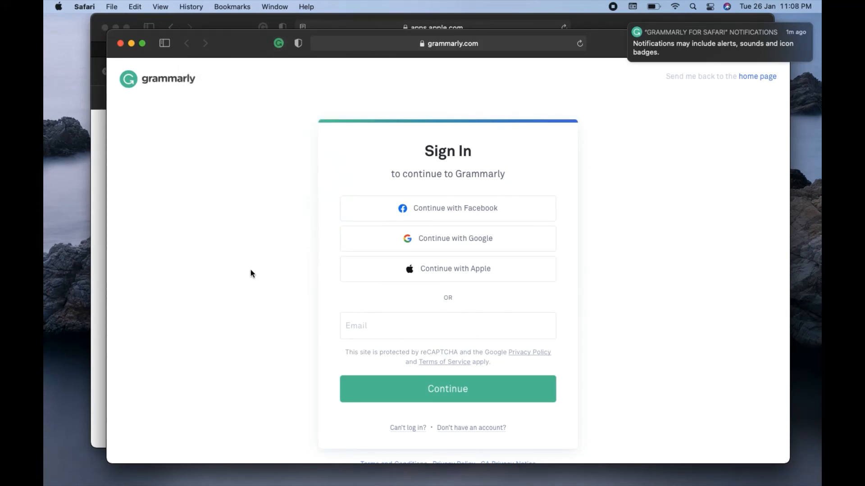
{"action": "mouse_move", "coordinate": [449, 260]}
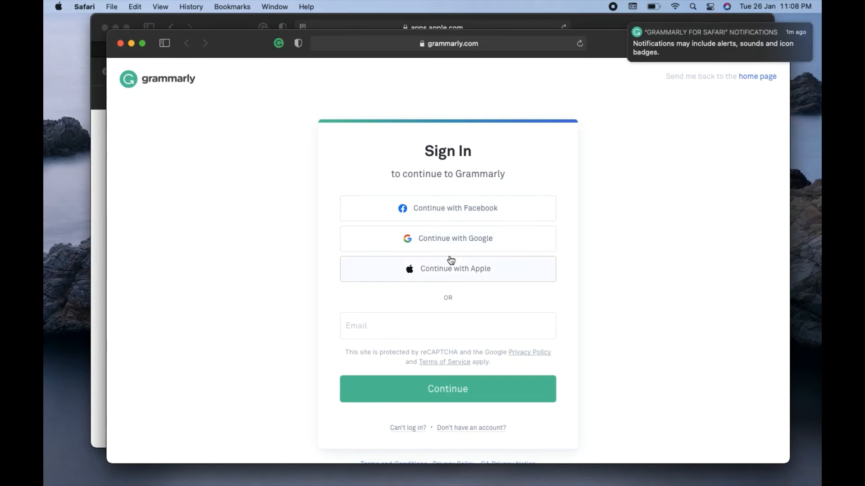
{"action": "mouse_move", "coordinate": [453, 182]}
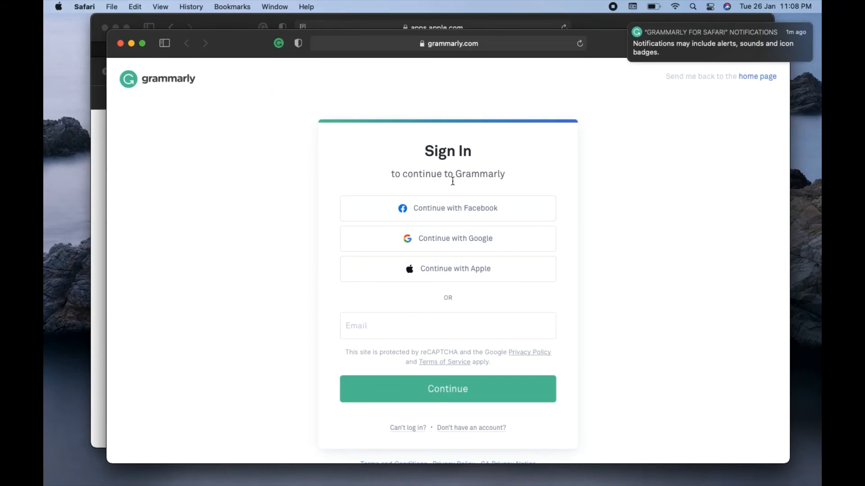
{"action": "left_click", "coordinate": [447, 326]}
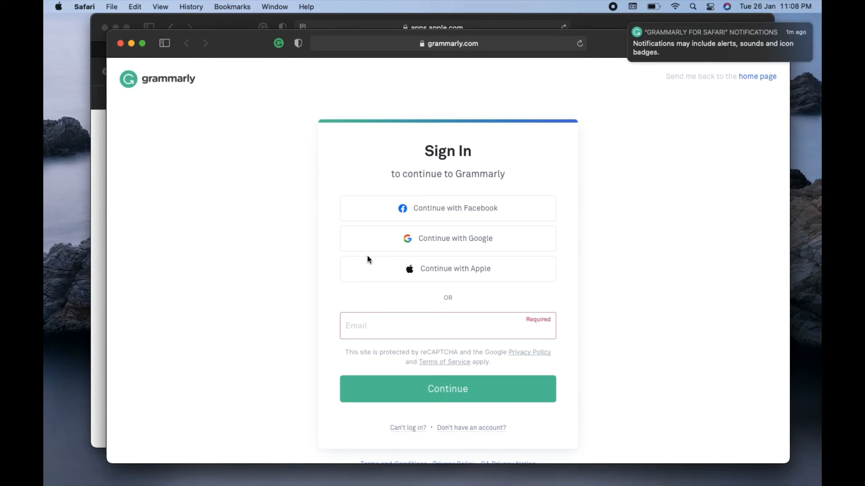
{"action": "mouse_move", "coordinate": [452, 433]}
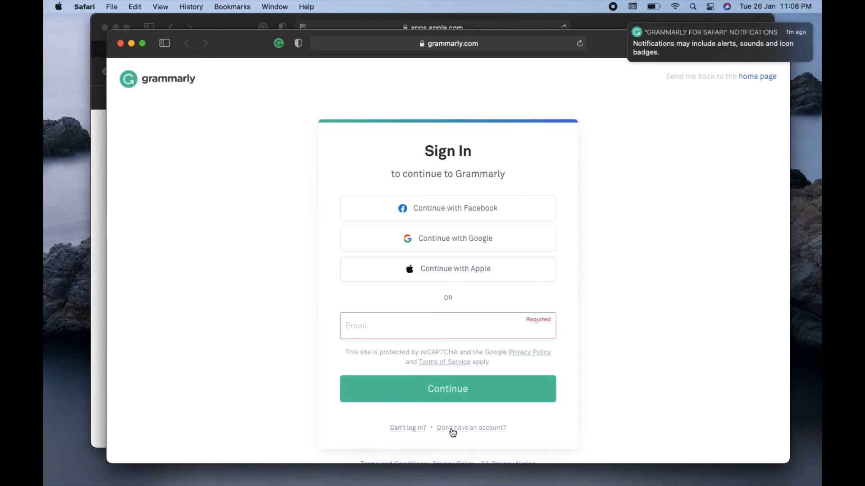
{"action": "mouse_move", "coordinate": [193, 236]}
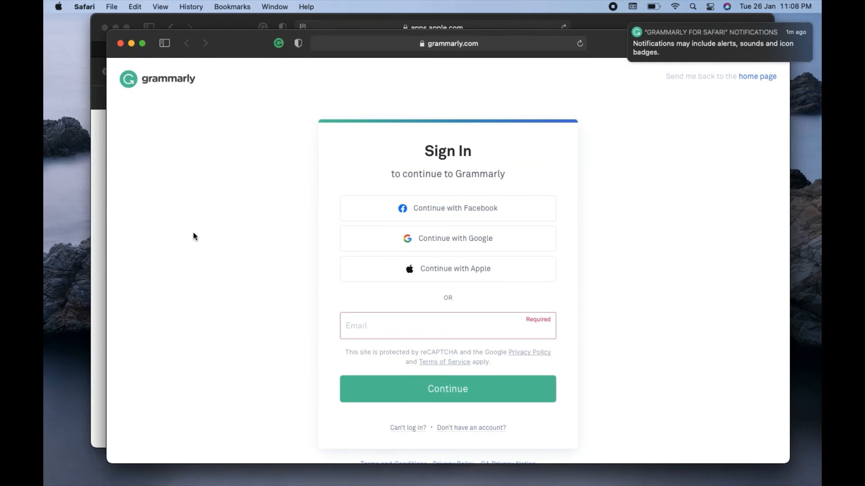
Show the Grammarly toolbar popover reporting Grammarly active but key features missing
{"action": "left_click", "coordinate": [276, 43]}
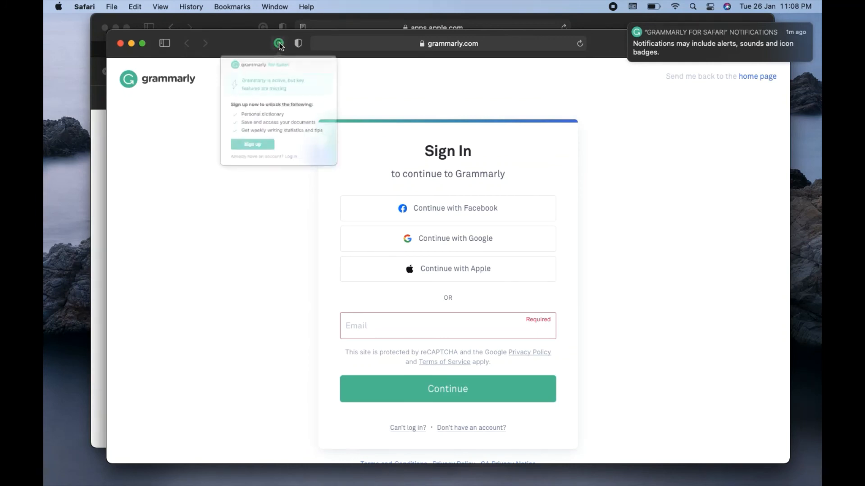
{"action": "left_click", "coordinate": [278, 43]}
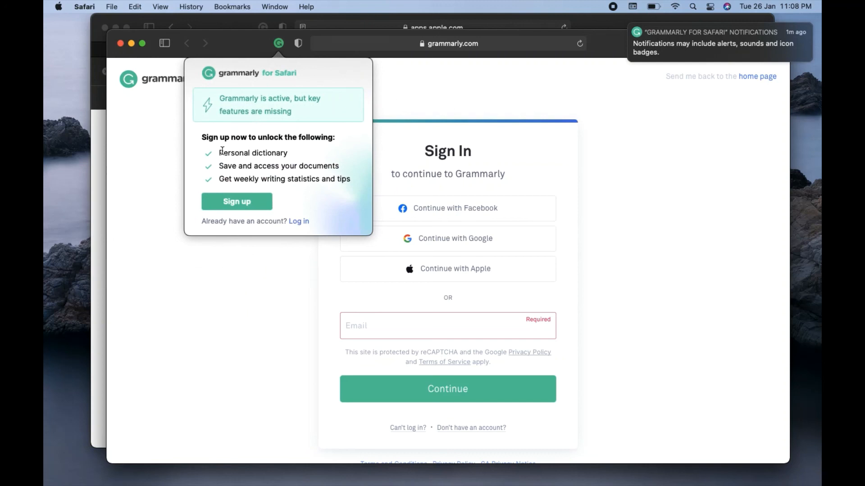